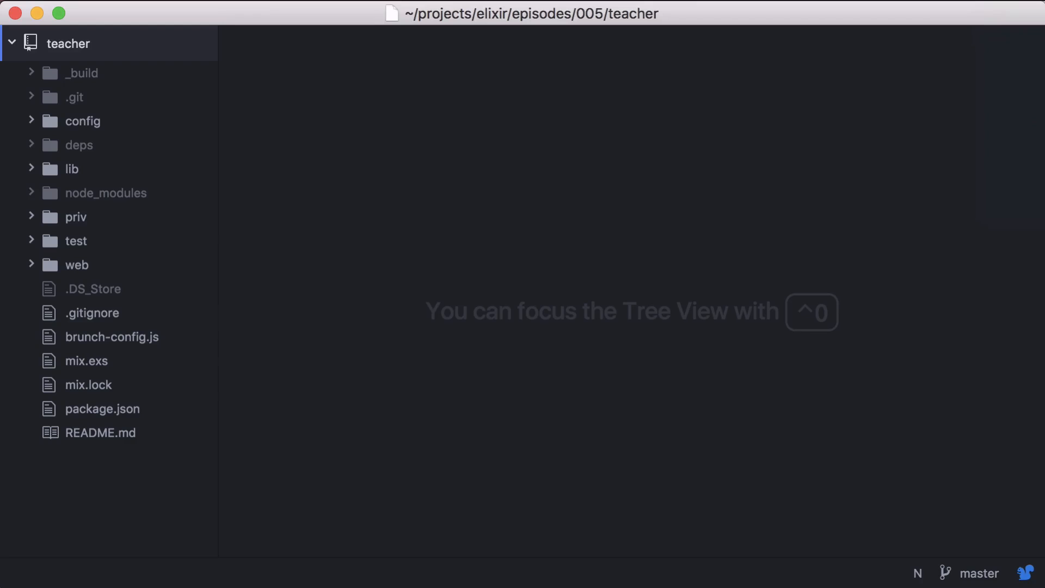
Open router.ex through the fuzzy file finder.
type("r")
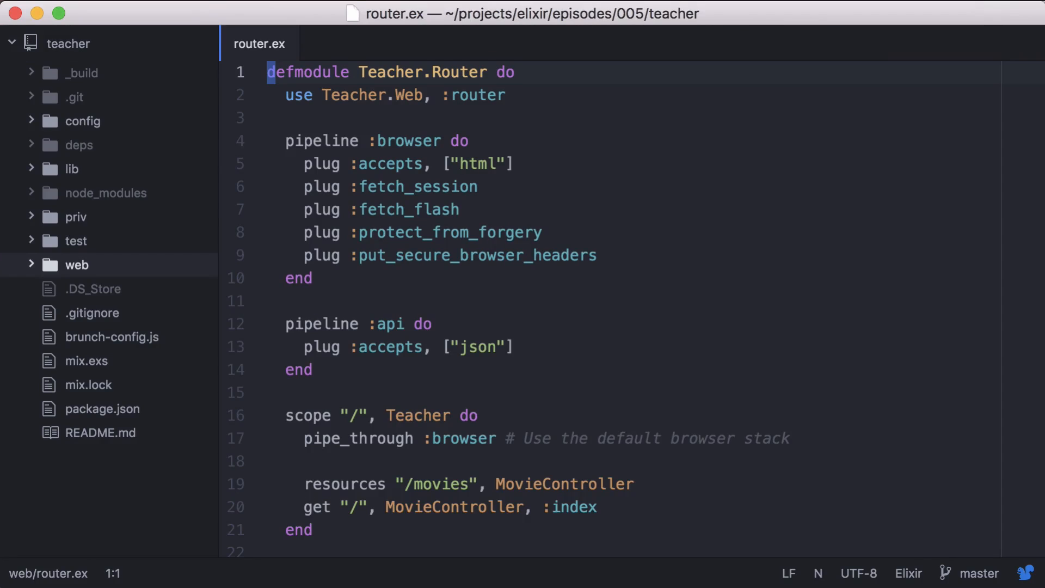
Add a scope "/api", Teacher block that pipes through :api.
left_click(305, 346)
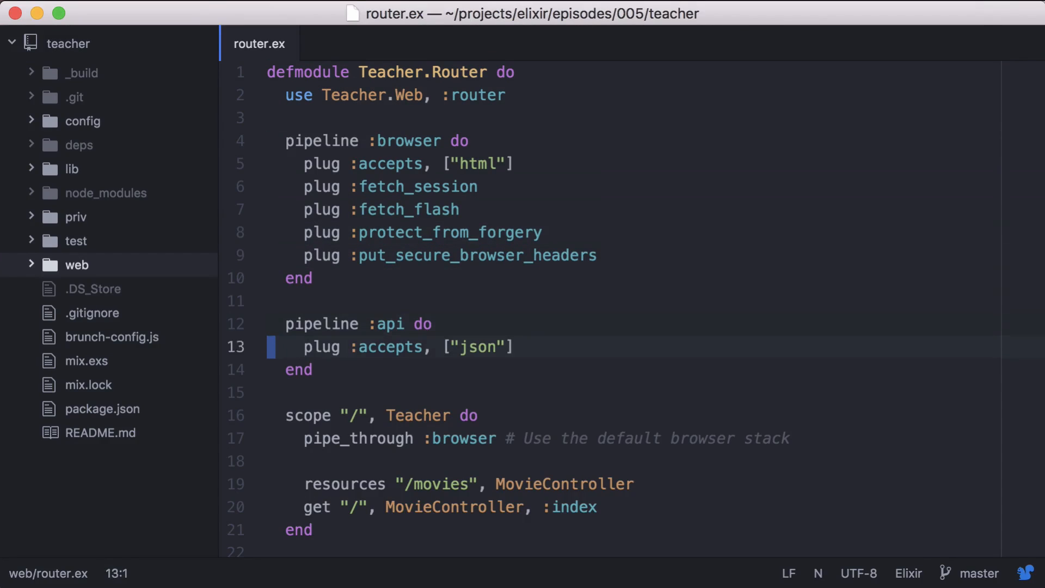
type("scope \"\"")
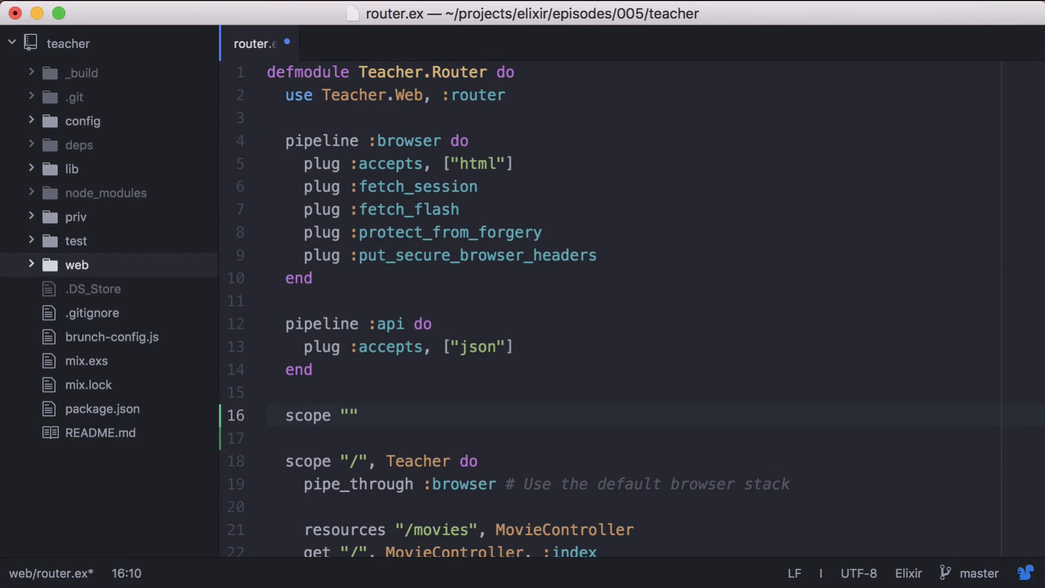
type("/api")
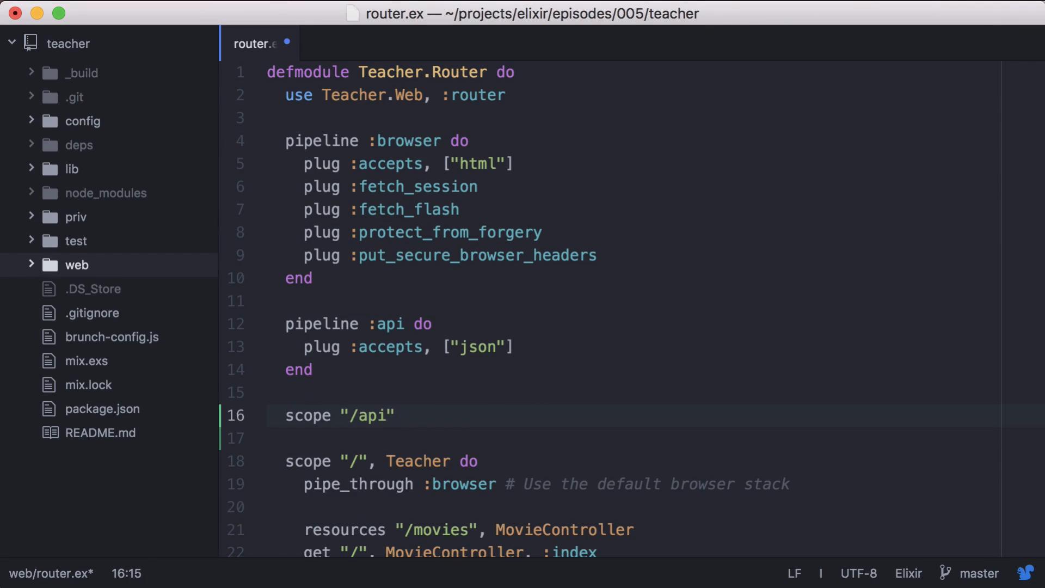
type(", Teacher do")
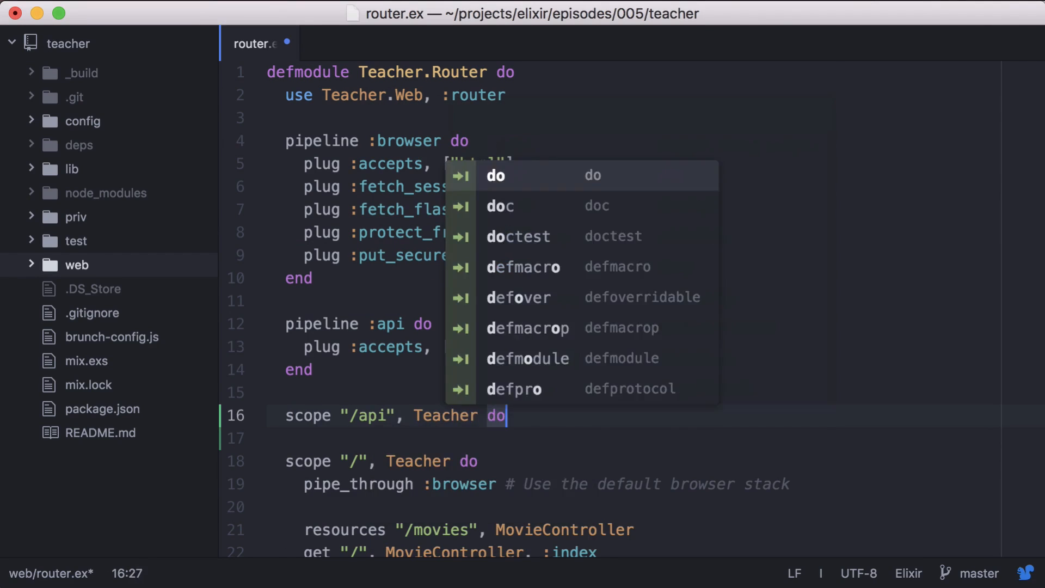
key("escape")
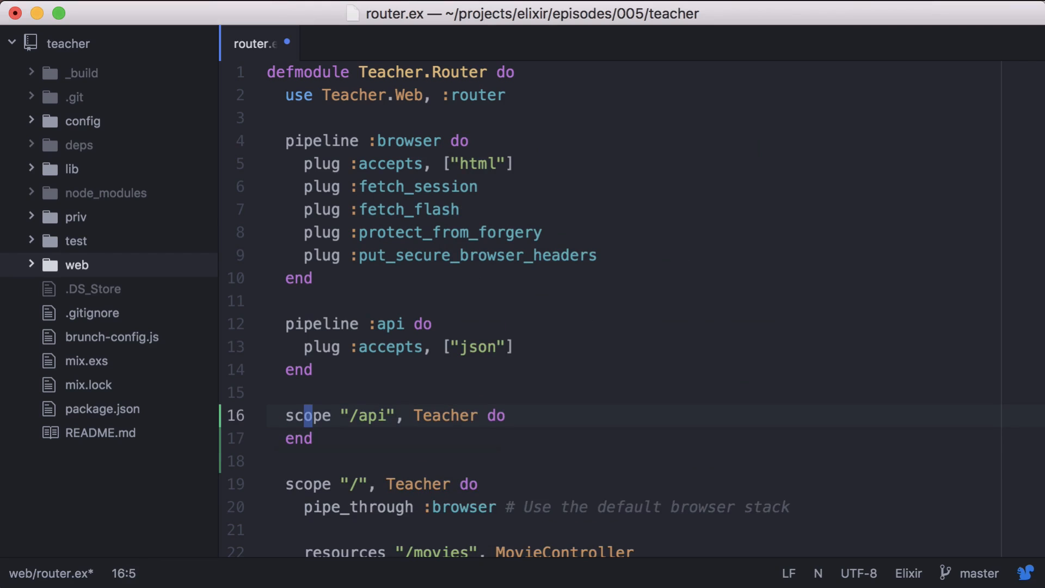
type("pipe")
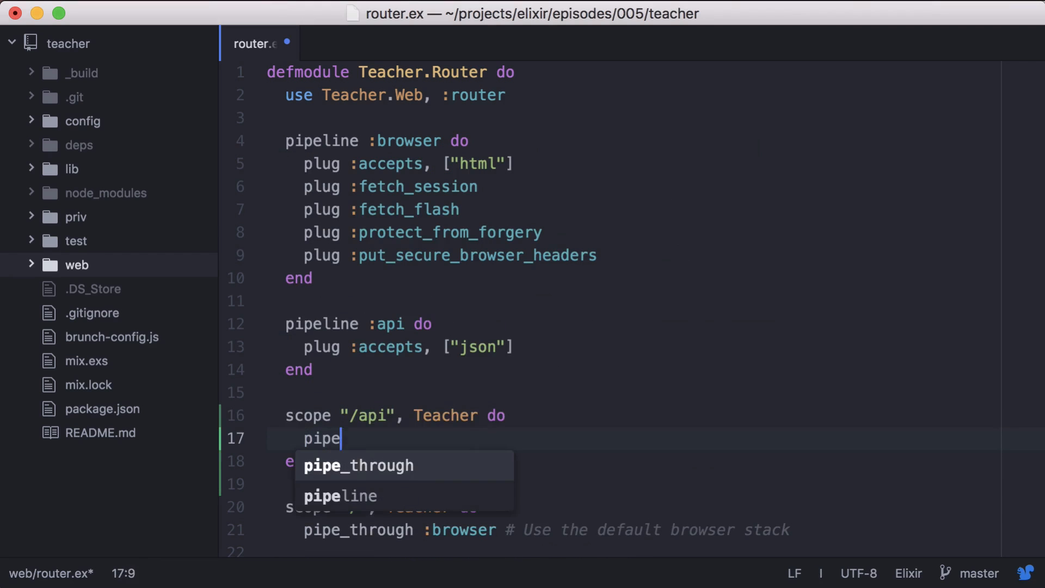
type("_through :api")
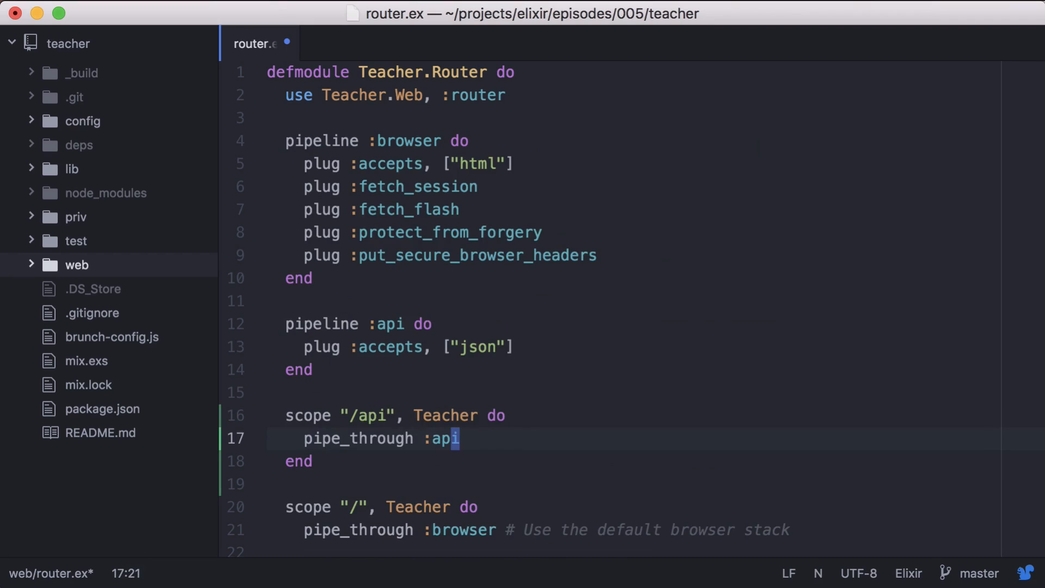
Nest a "/v1" Api.V1 scope with resources "/movies", MovieController, only: [:index, :show].
type("scope \"/v1")
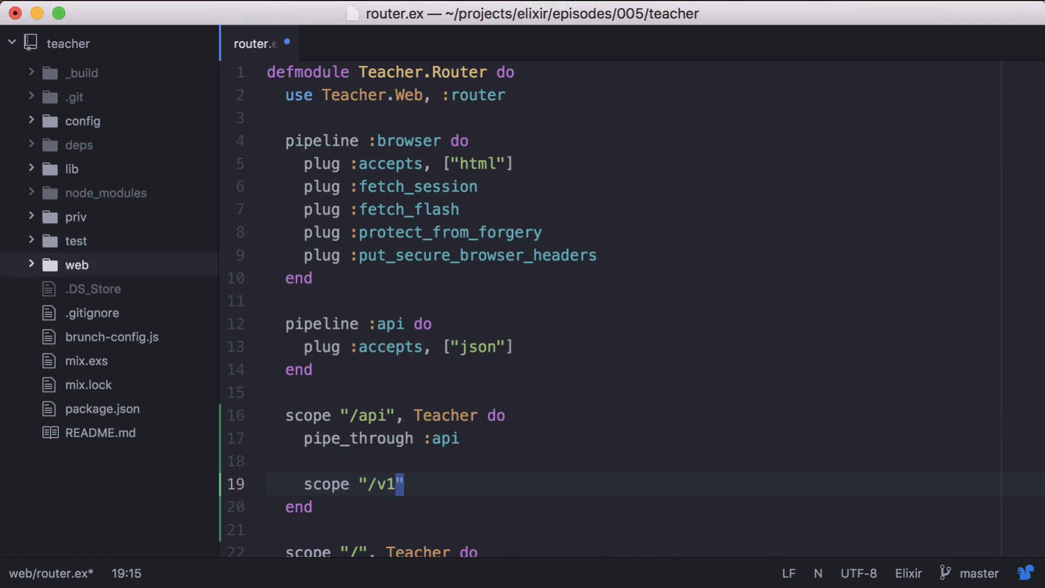
type(", A")
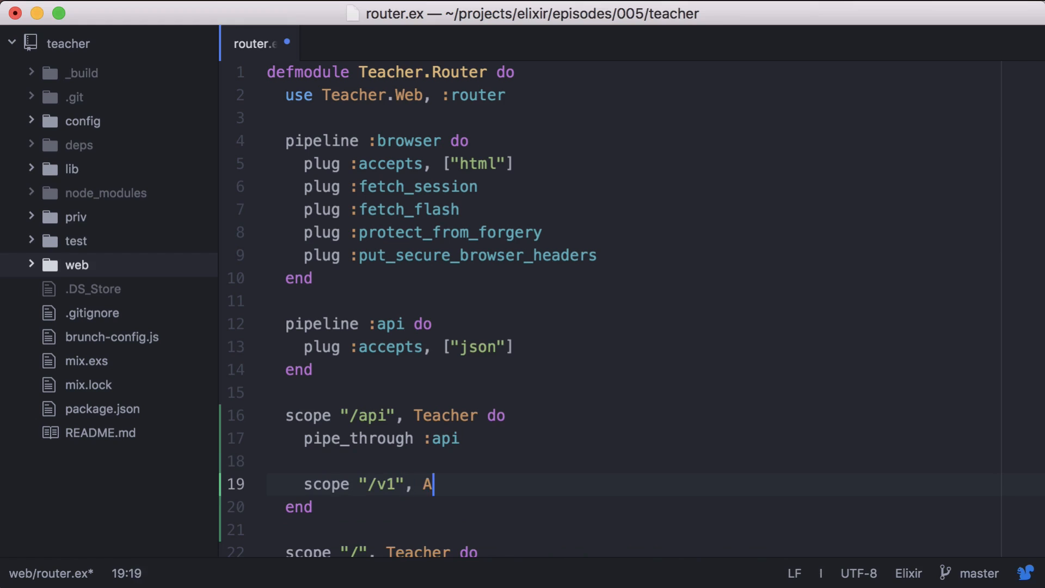
type("pi.V1 do")
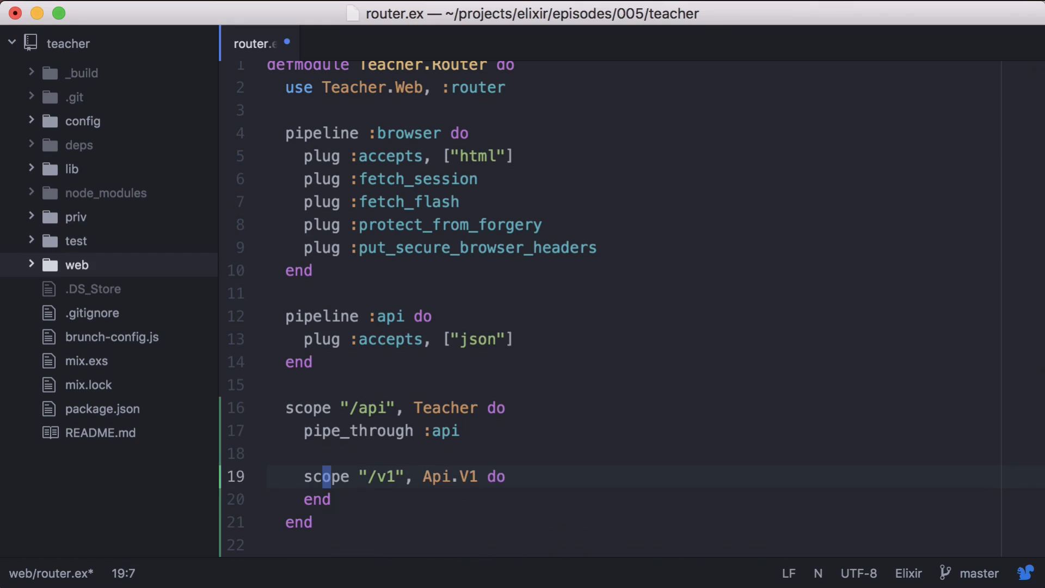
type("resource")
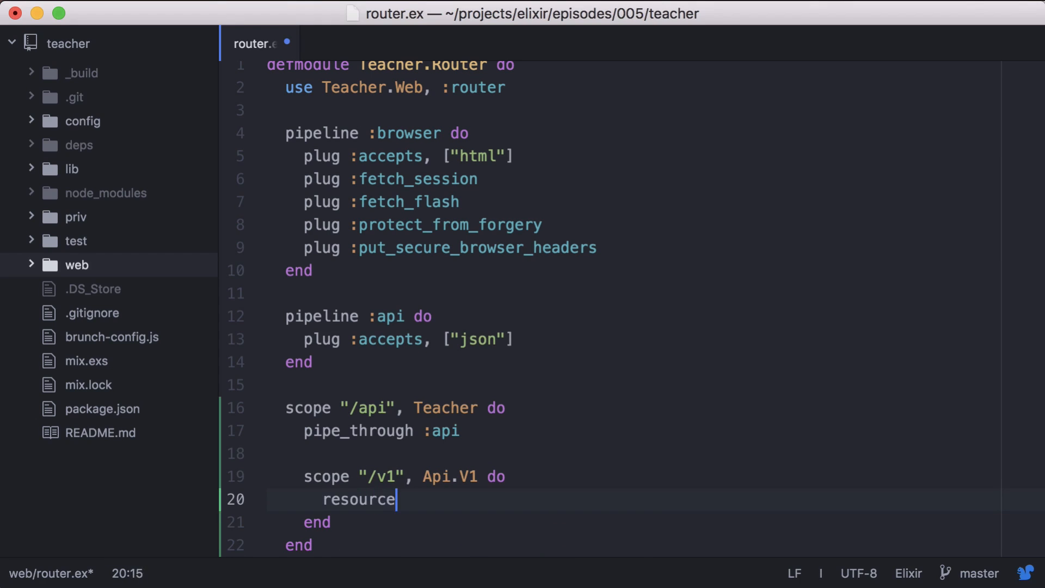
type("s \"/movies\"")
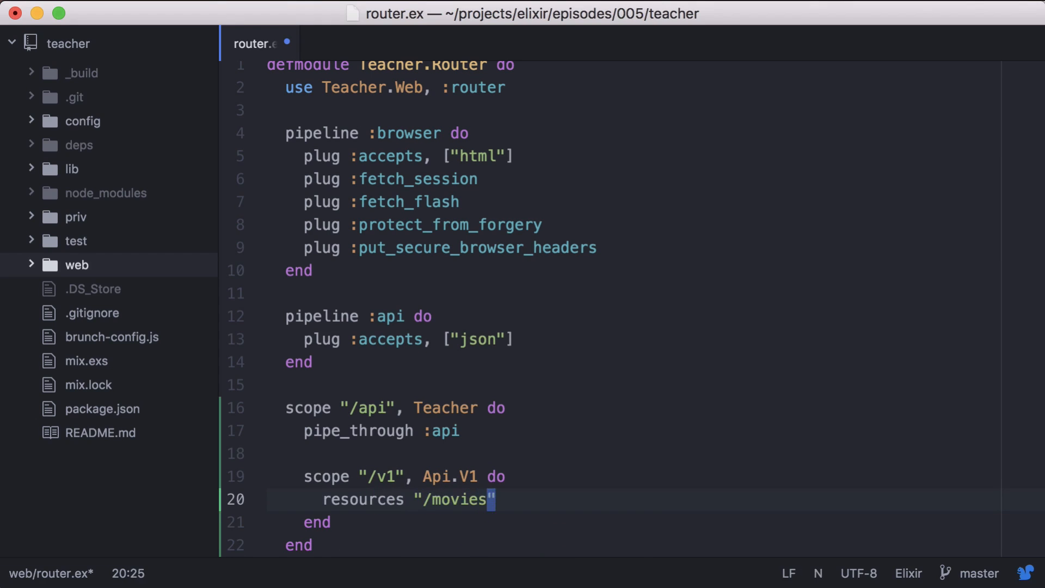
type(", Movie")
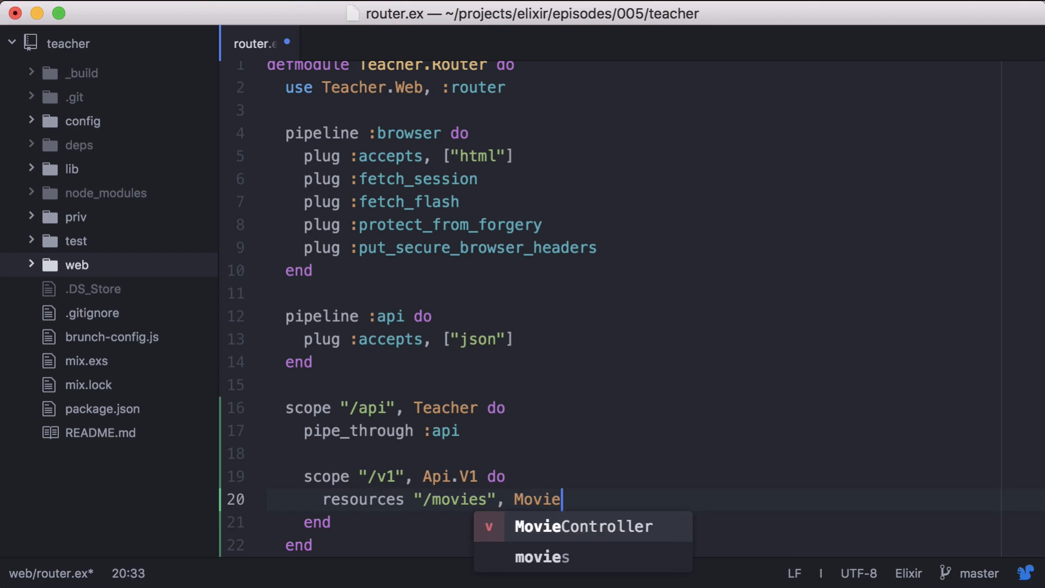
key("Tab")
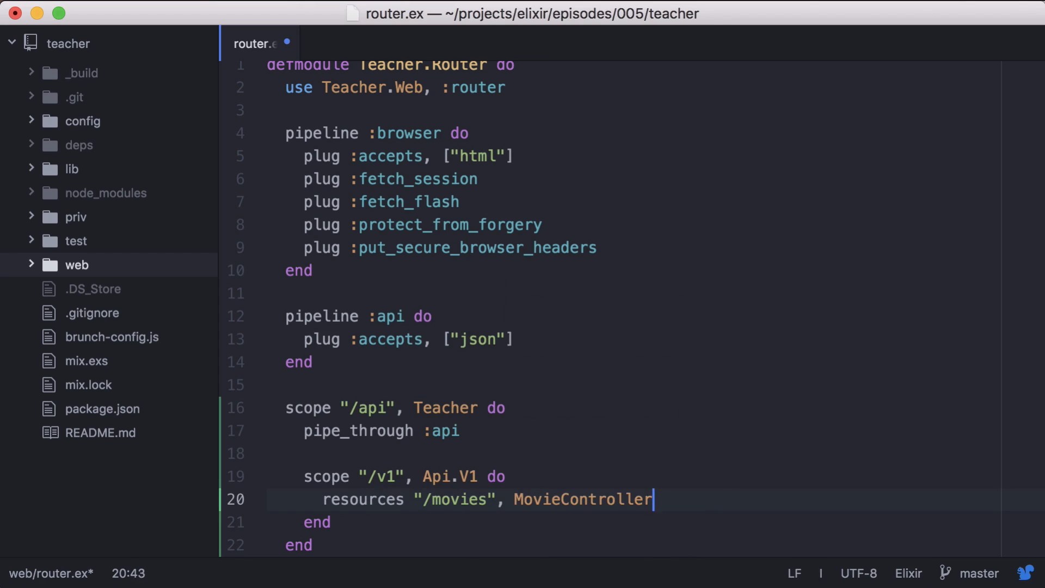
type(", only: []")
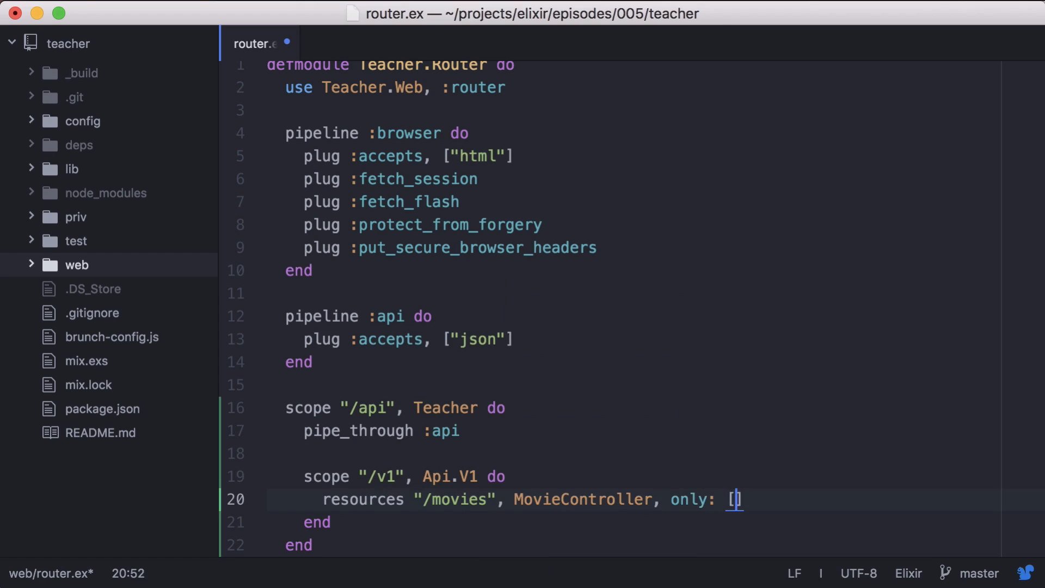
type(":index, :show")
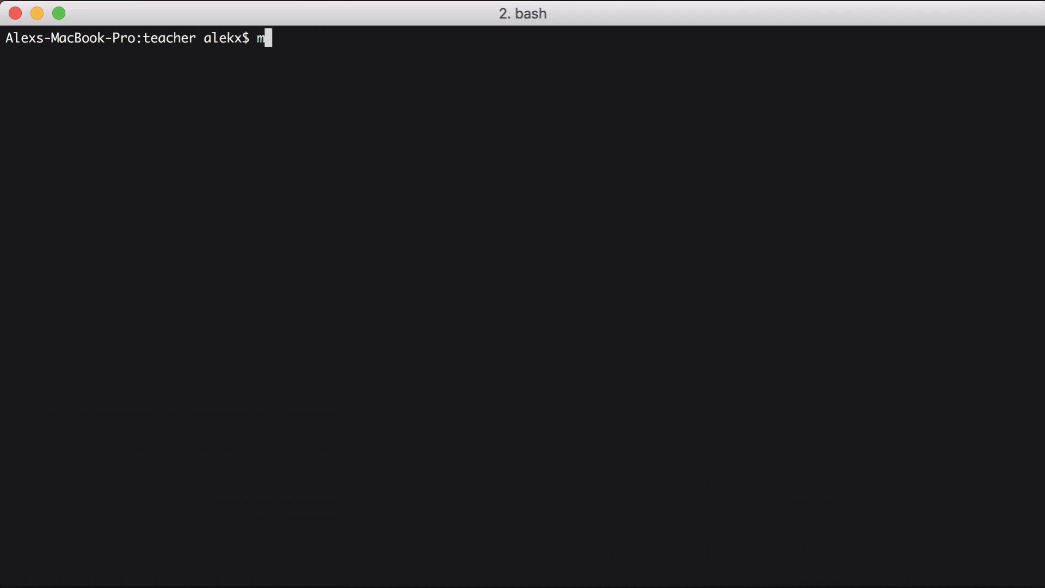
Run mix phoenix.routes in the terminal.
type("ix phoenix.routes")
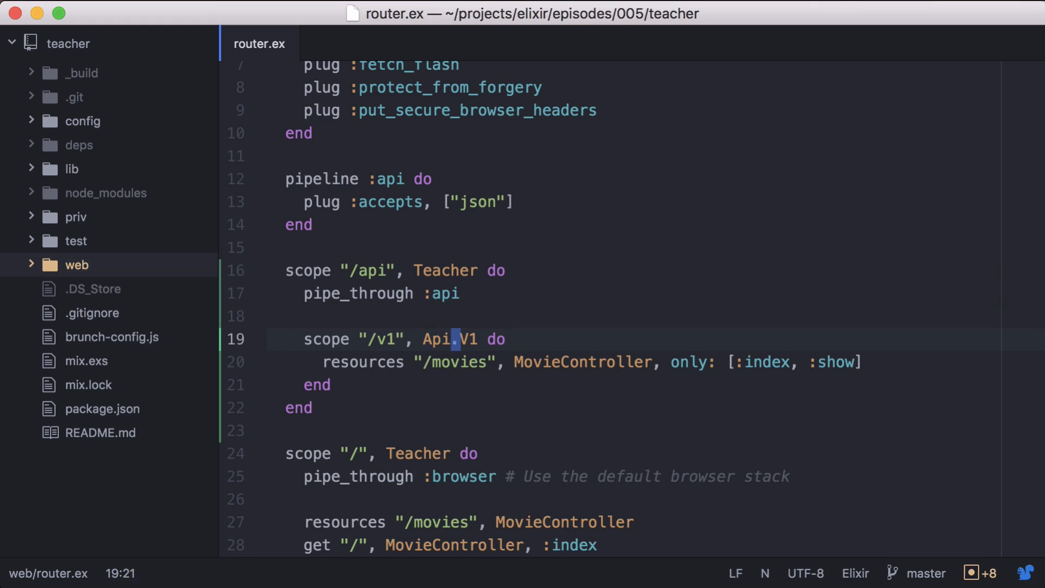
Append as: :api_v1 to the scope "/v1" line and save.
type(", as: :")
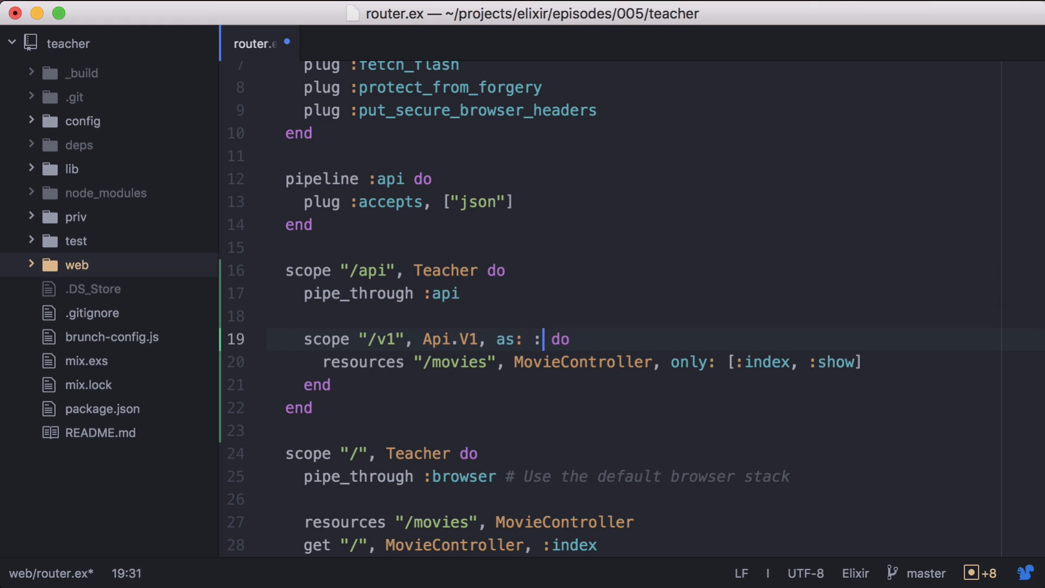
type("api_v1")
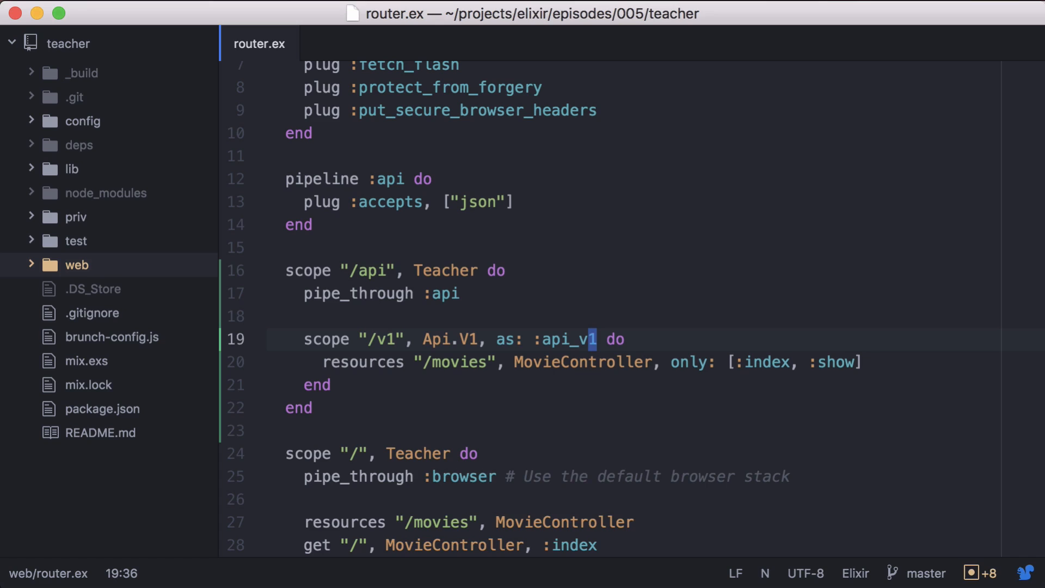
Rename the api_v1 alias to v1 and add as: :api to the "/api" scope.
double_click(564, 339)
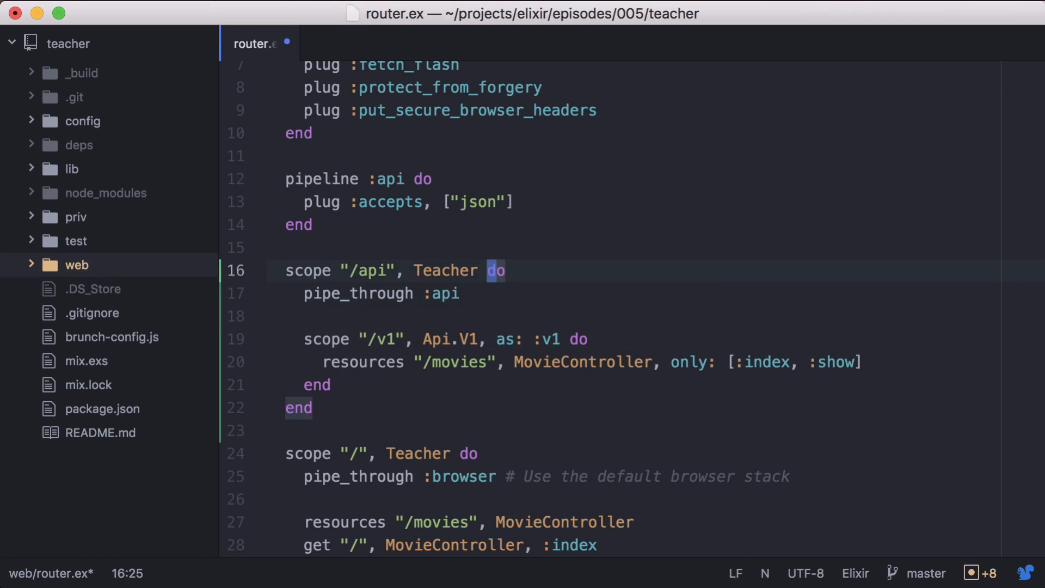
type(", as:")
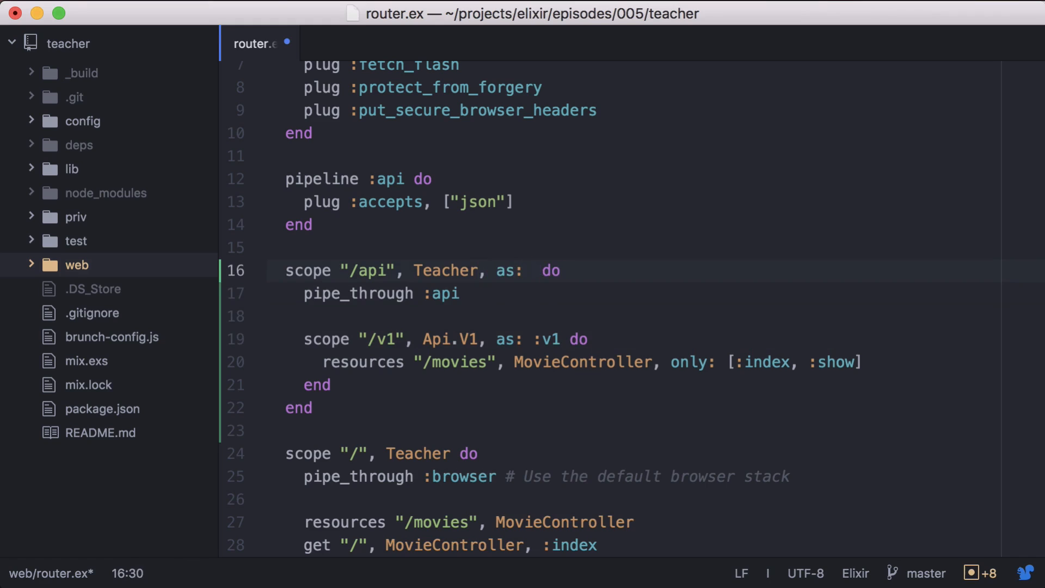
type(":api")
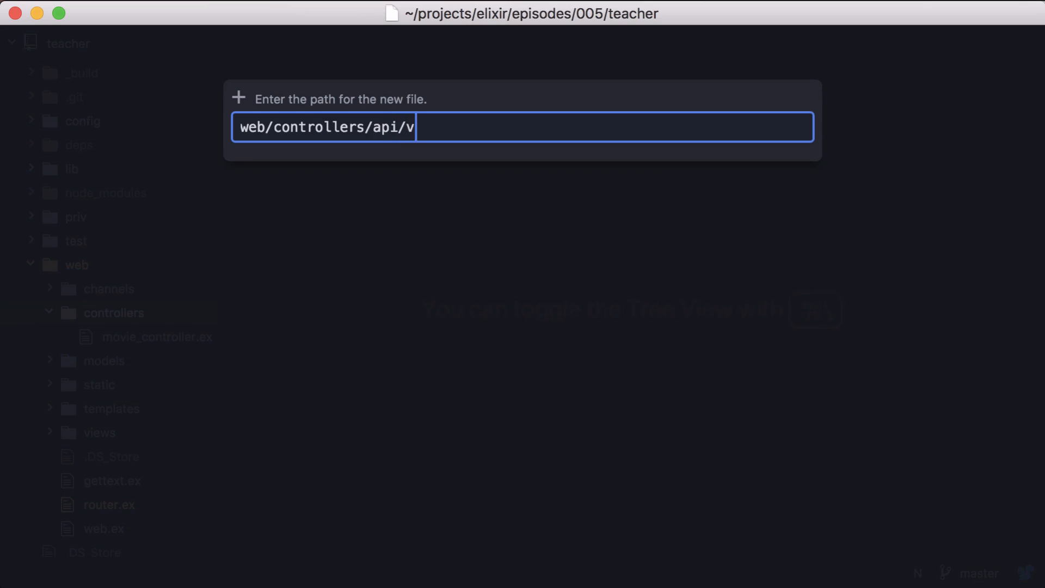
Create web/controllers/api/v1/movie_controller.ex.
type("1/movie_controller.ex")
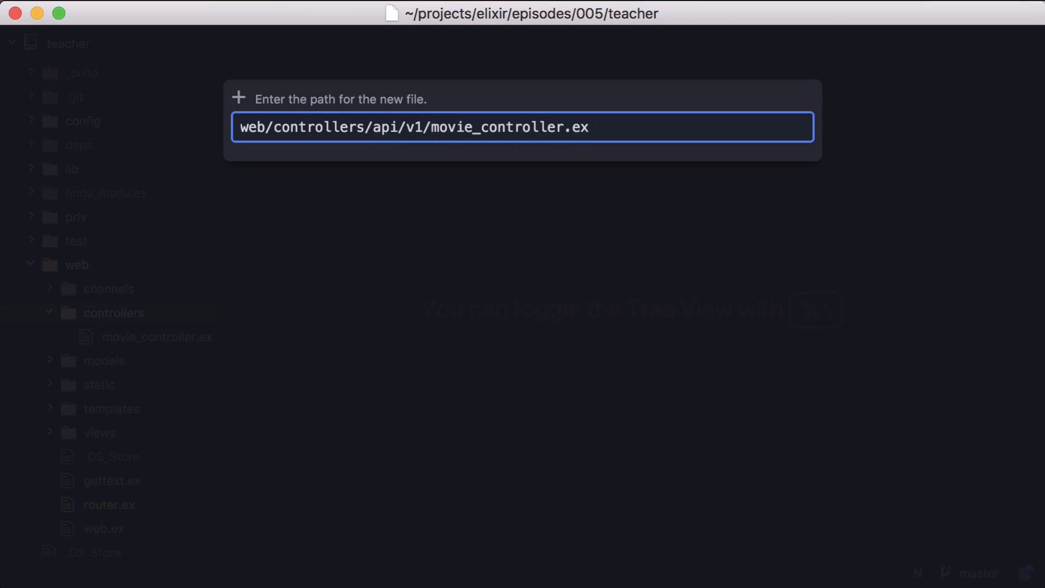
key("enter")
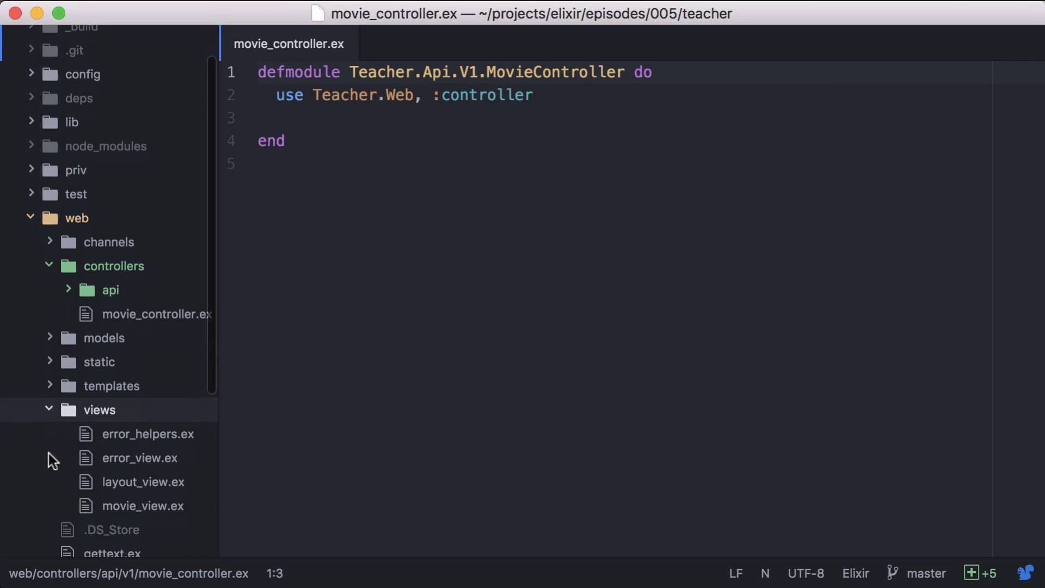
Create web/views/api/v1/movie_view.ex, then return to the v1 movie controller.
right_click(98, 410)
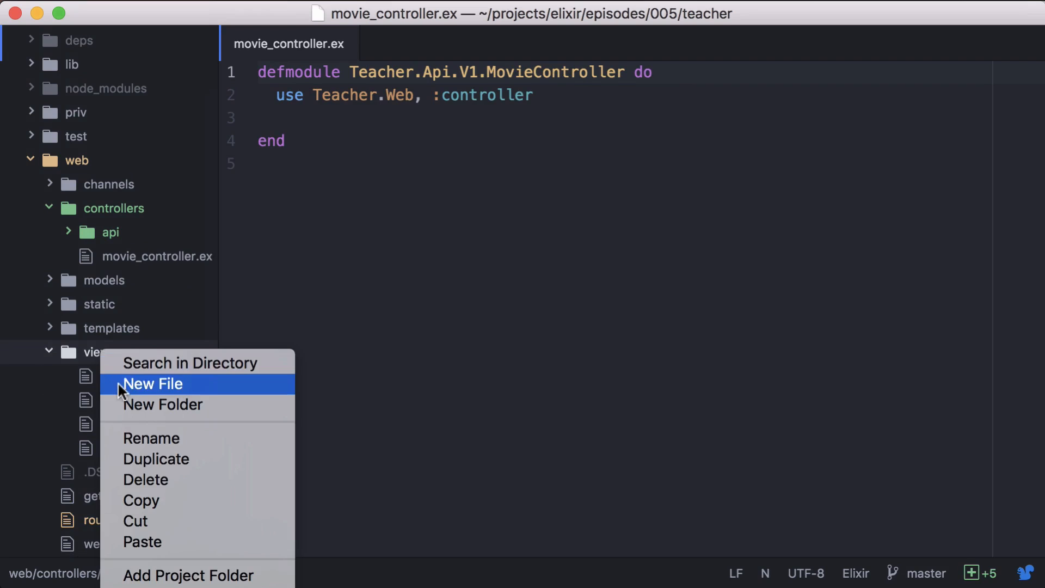
left_click(152, 383)
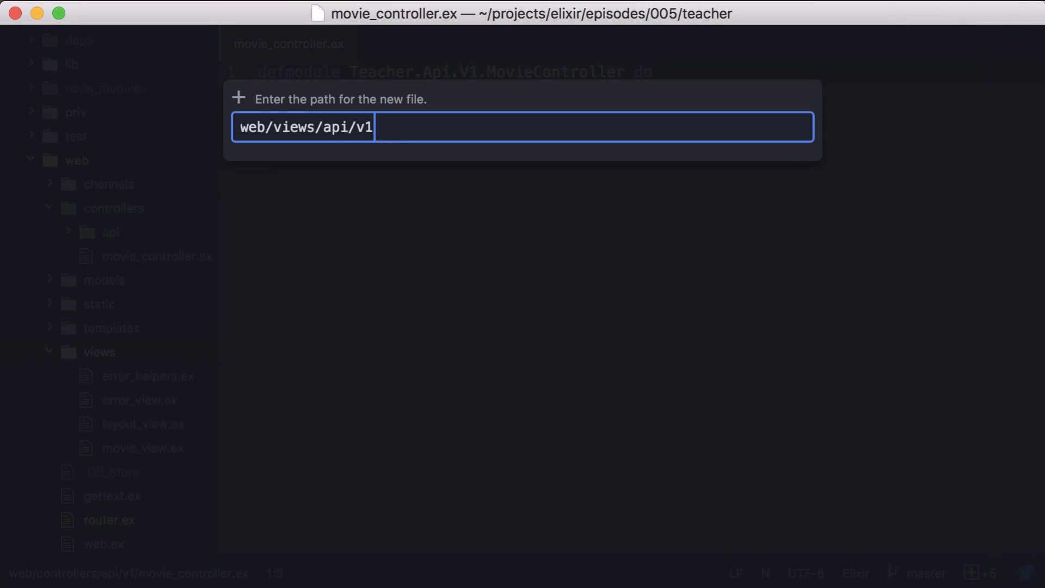
type("/movie_vie")
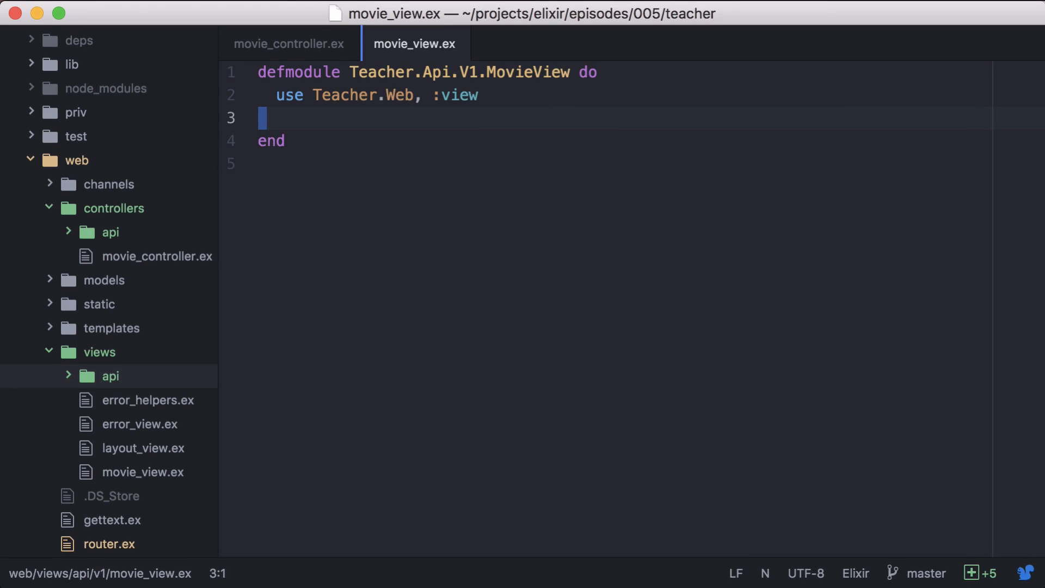
left_click(288, 44)
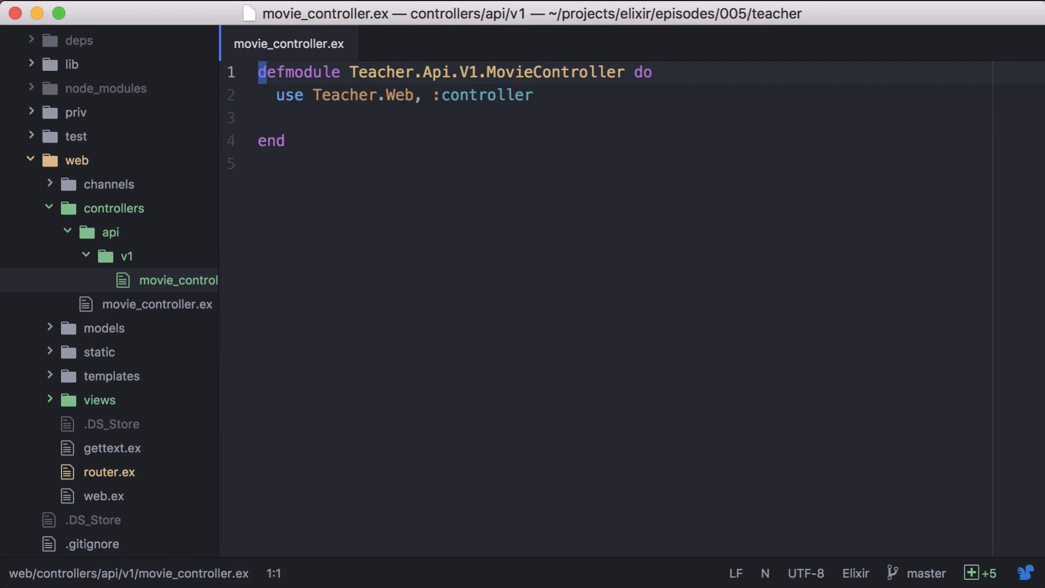
Alias Teacher.Movie and add an index action rendering Repo.all(Movie) as index.json.
type("alias Teacher.Movie")
type("def index(conn, _params) do")
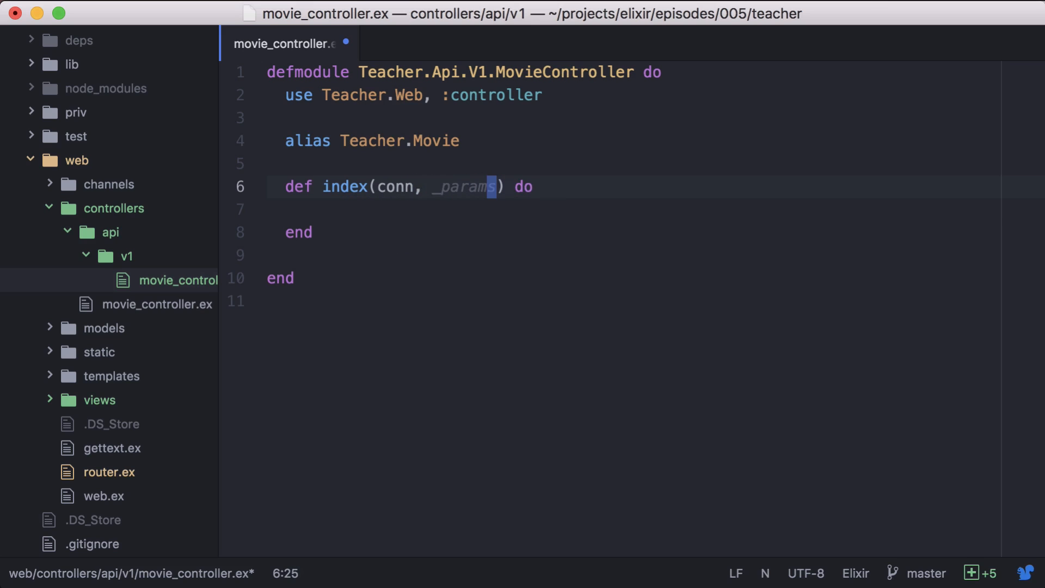
type("movies =")
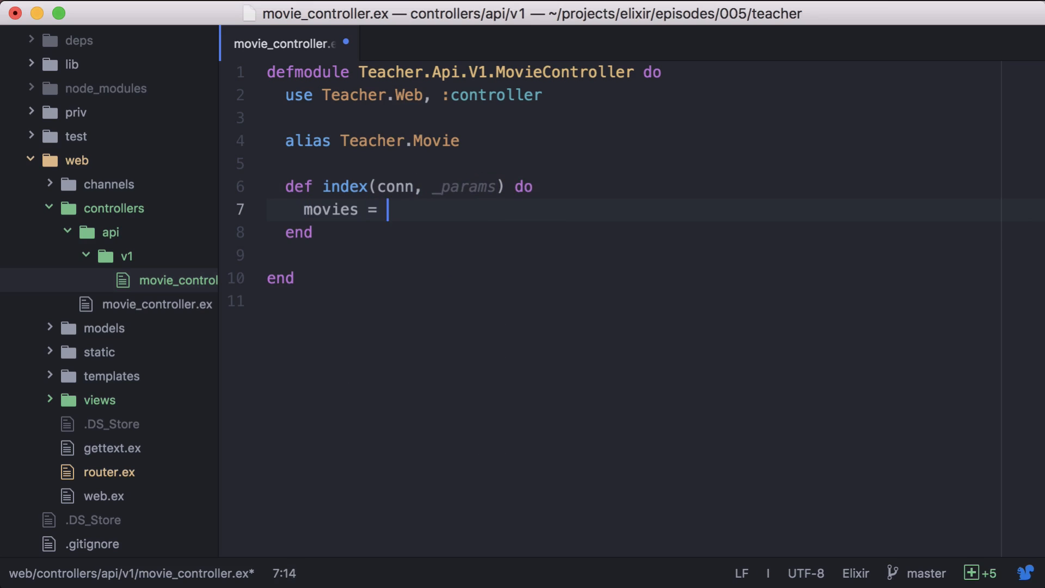
type("Repo.all(Movie")
type("render(")
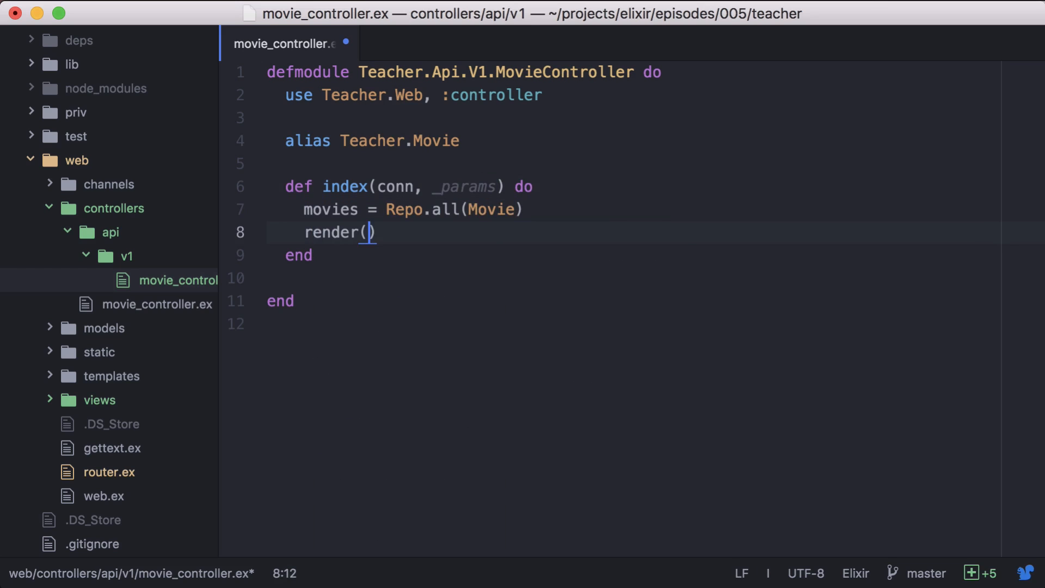
type("conn, \"index.json\"")
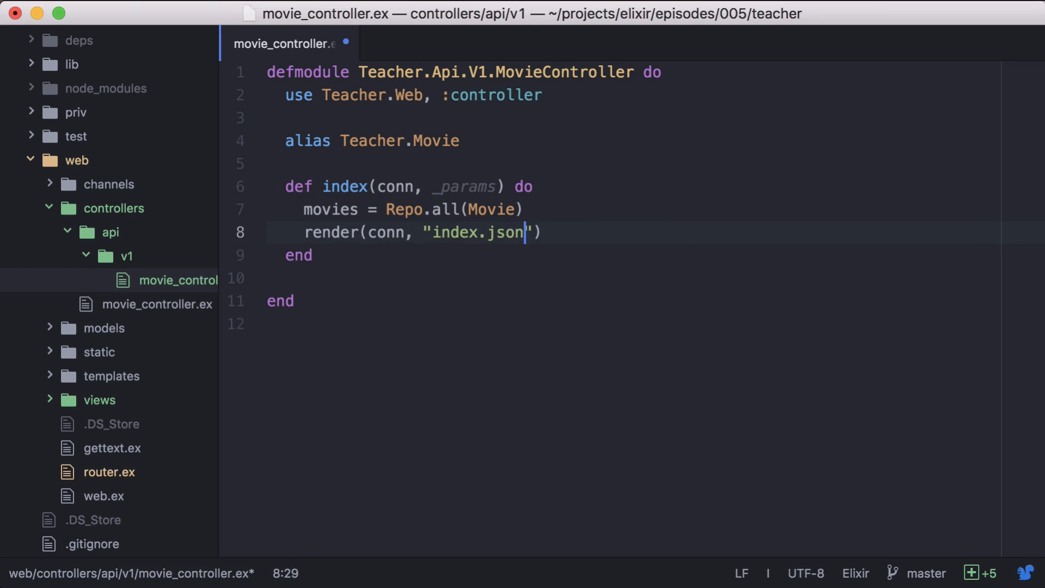
key("Escape")
type(", movies: movie")
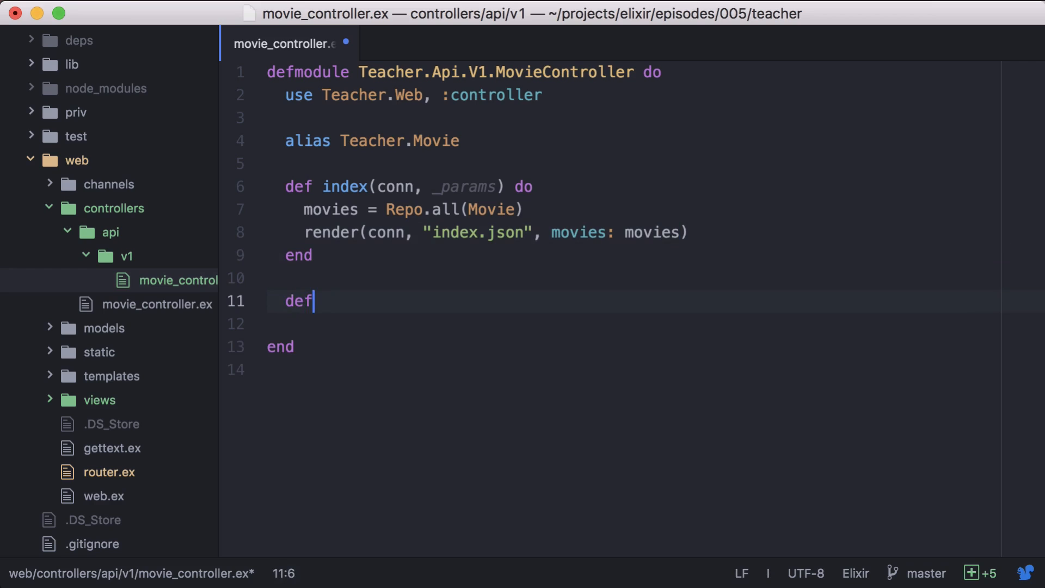
Add a show action fetching a movie with Repo.get! and rendering show.json.
type("show() do")
left_click(655, 323)
type("movie")
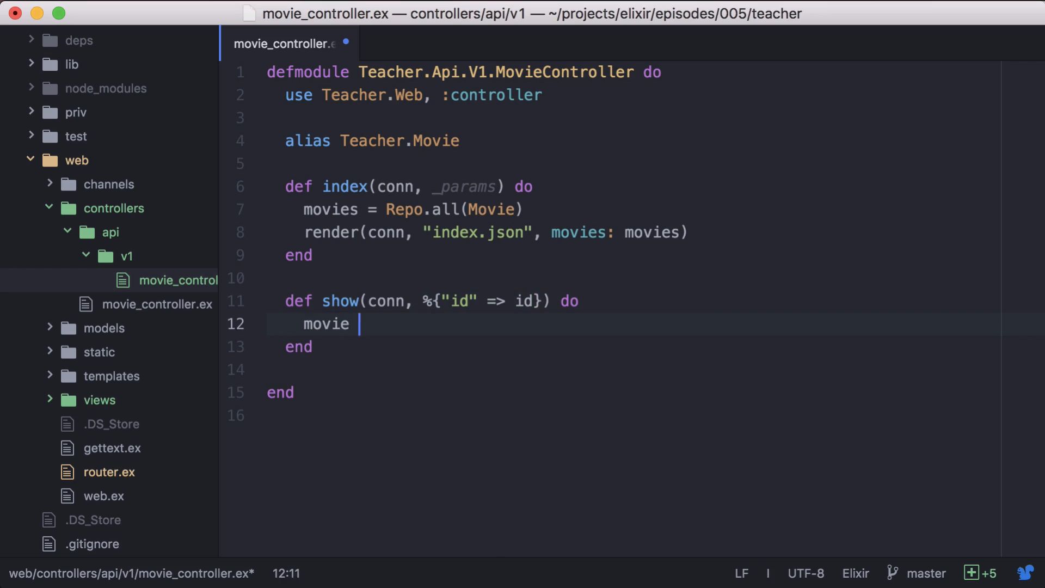
type("= Repo.get!(Movie, id")
type("render(conn, \"s")
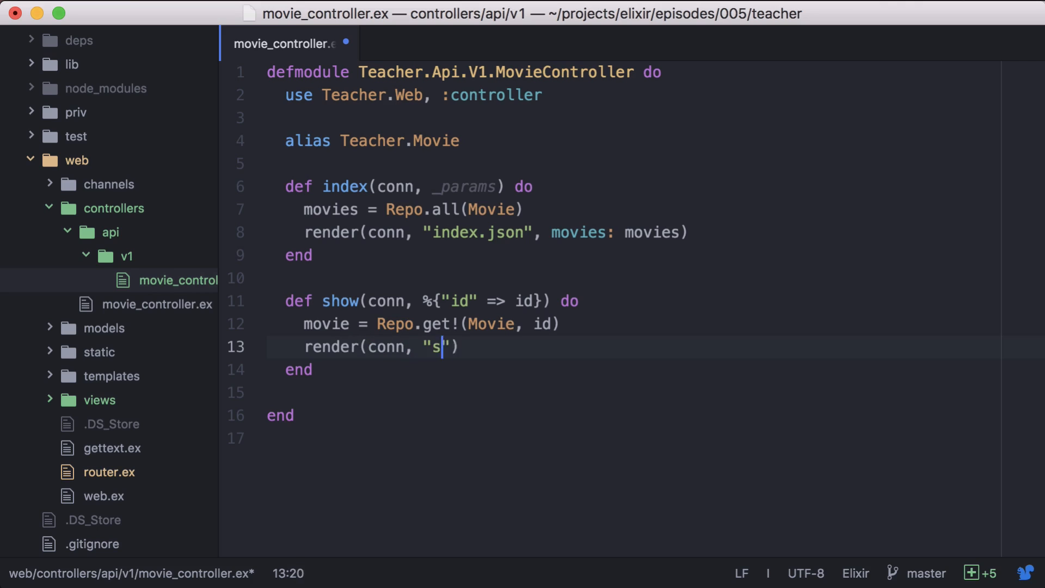
type("how.json\", movie")
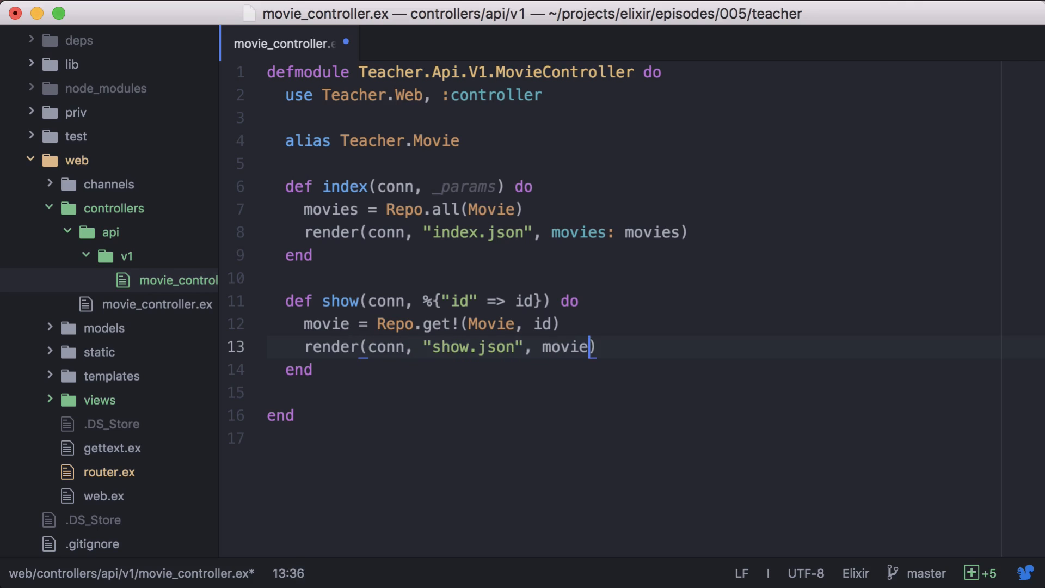
type(": movie")
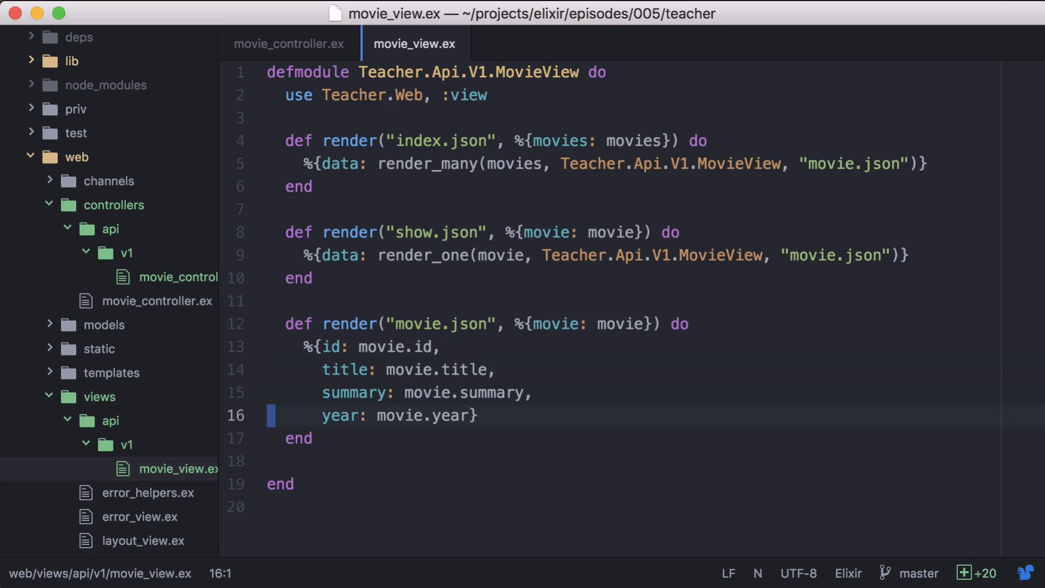
Write MovieView's index.json, show.json and movie.json renders returning id, title, summary, year.
left_click(400, 255)
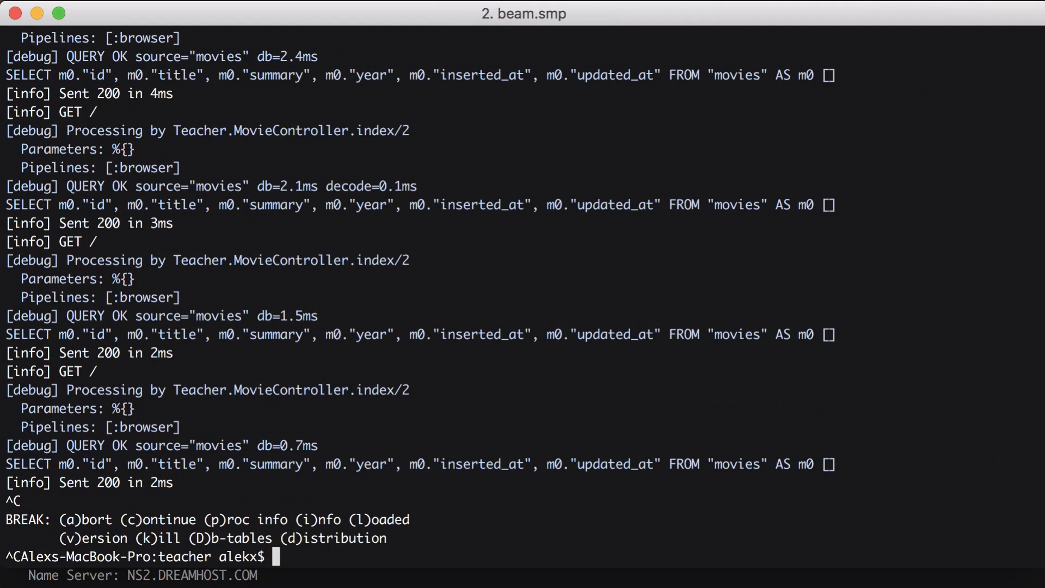
Restart the server with mix phoenix.server and view localhost:4000/api/v1/movies in Safari.
type("mix phoenix.se")
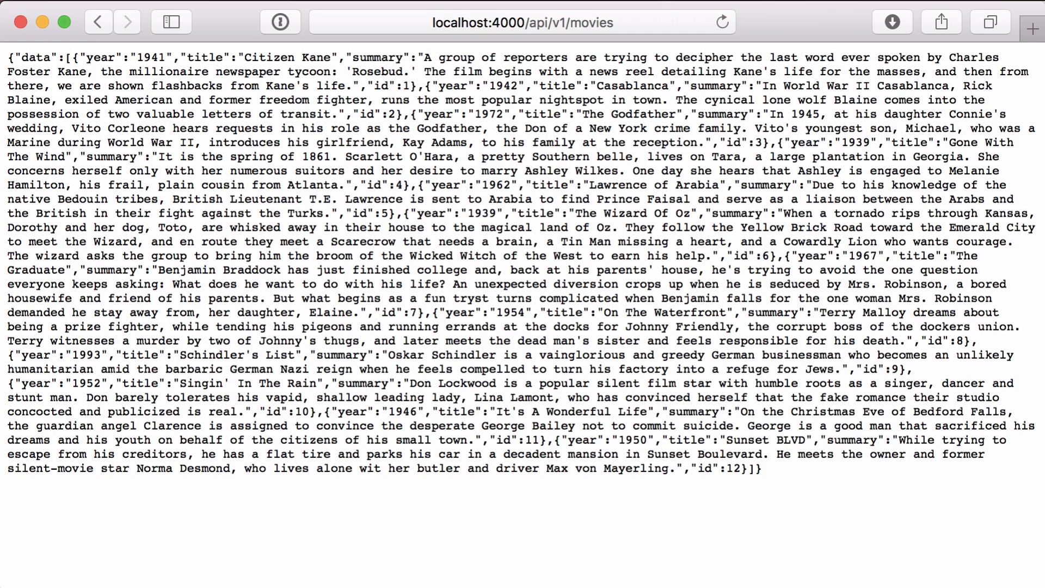
left_click(522, 21)
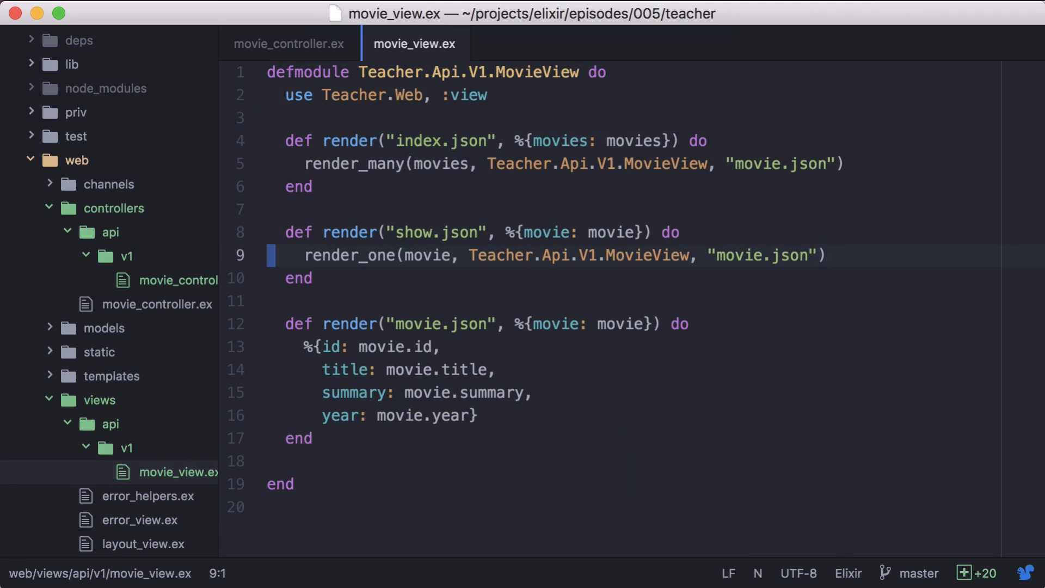
Strip the data wrapper from render_many and render_one in movie_view.ex, then close all tabs.
double_click(335, 347)
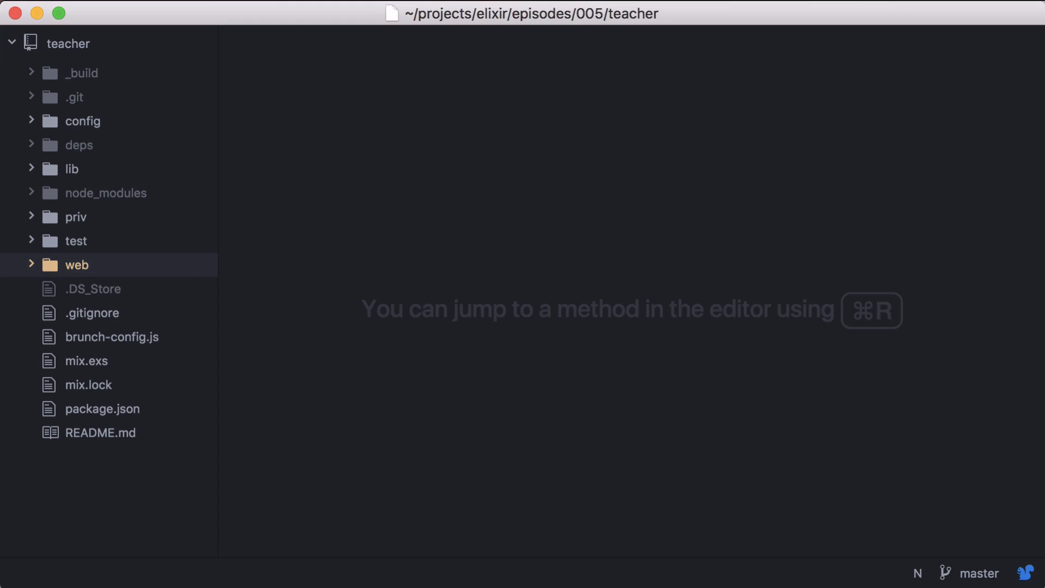
Add {:trailing_format_plug, "~> 0.0.5"} to the mix.exs deps, just before cowboy.
left_click(86, 360)
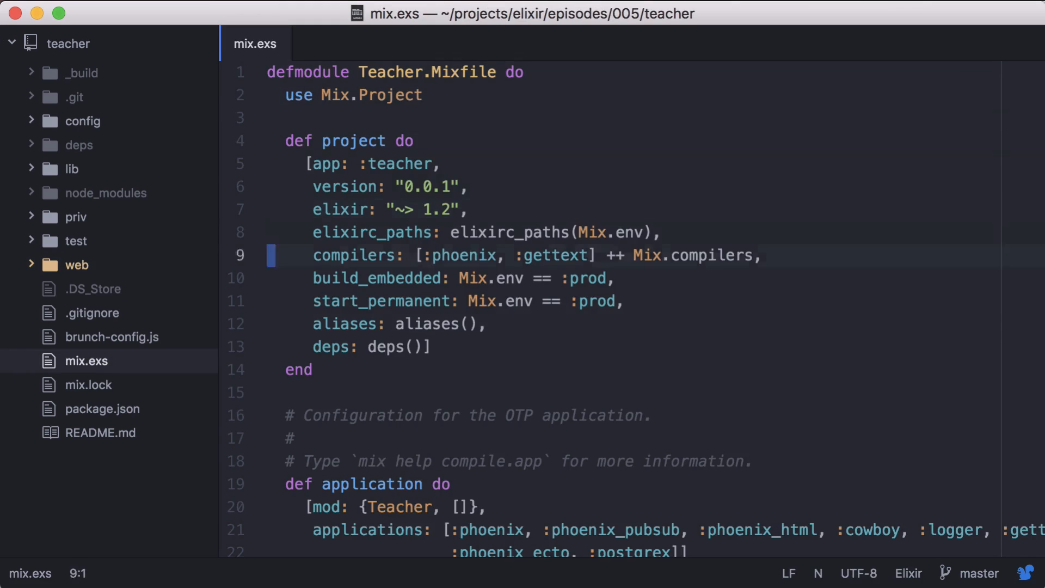
scroll("down", 3)
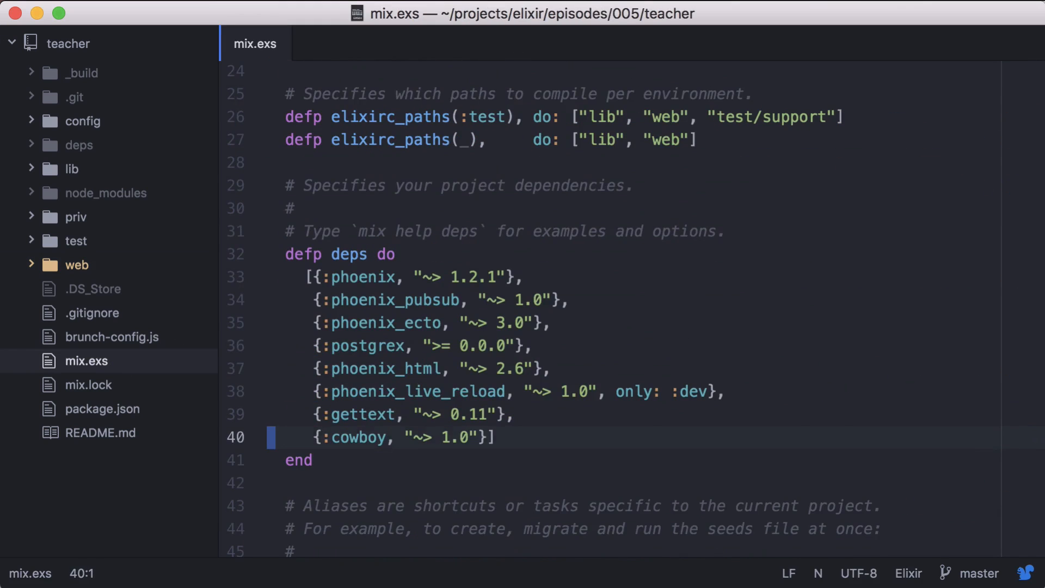
type("{:trailing_format_plug, \"~> 0.0.5\"},")
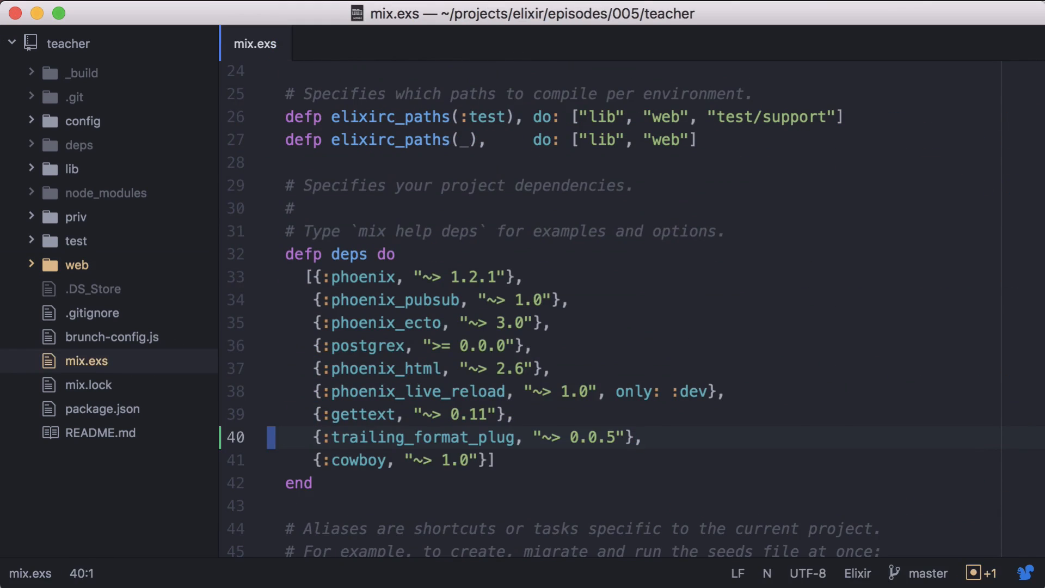
type("endp")
type("plug")
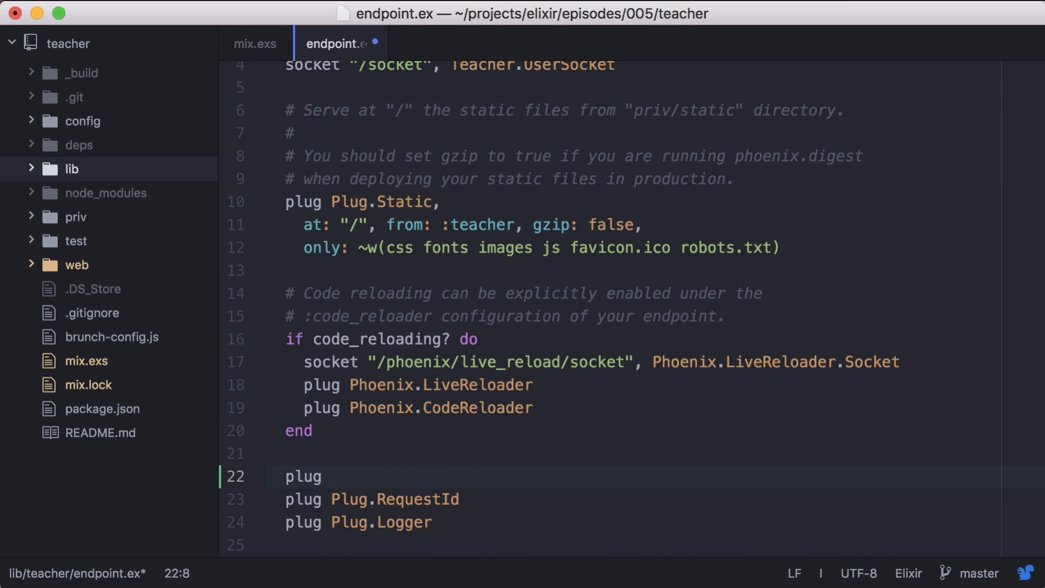
Insert plug TrailingFormatPlug above plug Plug.RequestId in endpoint.ex.
type("TrailingFo")
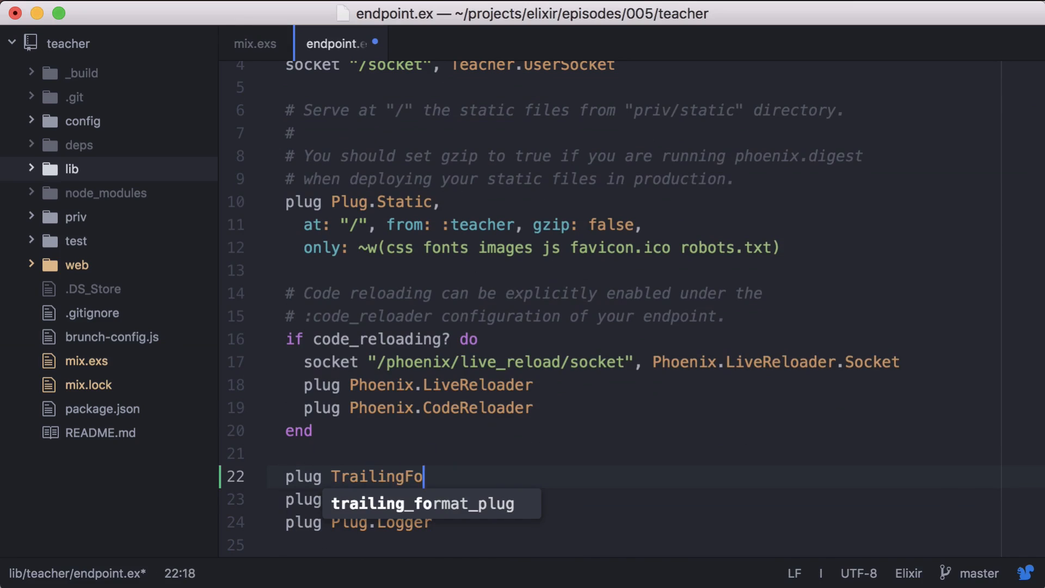
key("Tab")
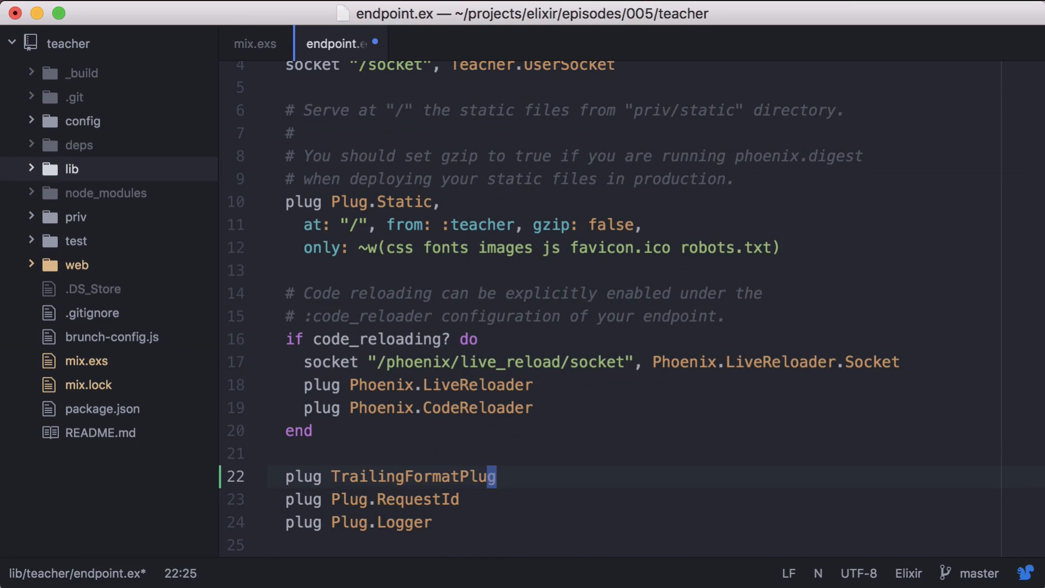